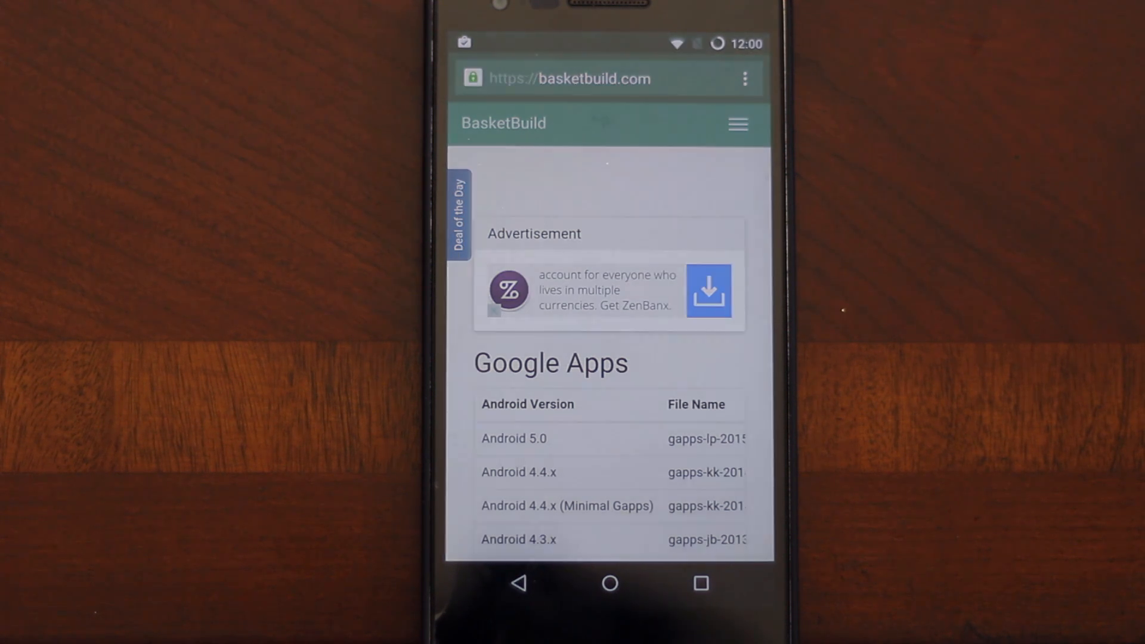
- Scroll the BasketBuild page until the Google Apps table's MD5 and Download links show
{"action": "scroll", "scroll_direction": "up", "scroll_amount": 3}
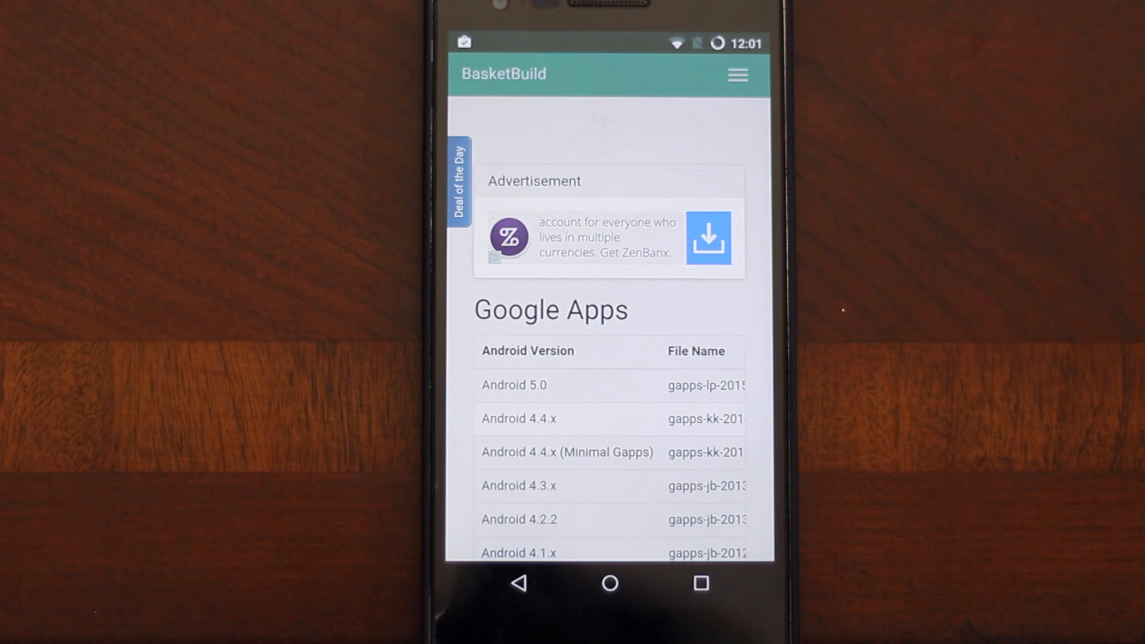
{"action": "scroll", "scroll_direction": "up", "scroll_amount": 3}
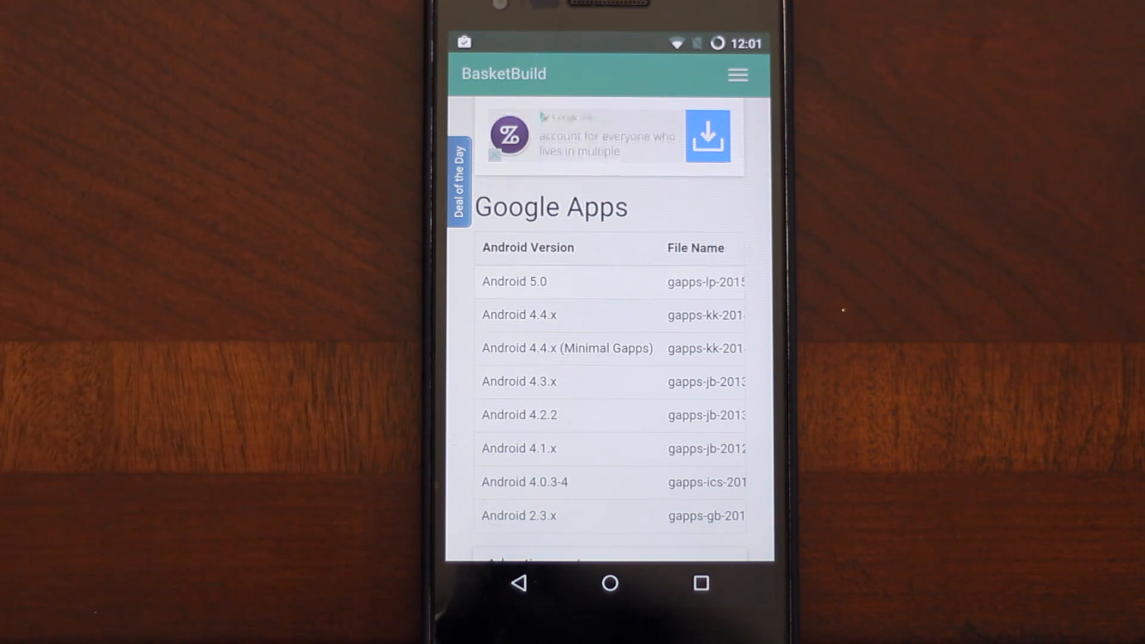
{"action": "scroll", "scroll_direction": "up", "scroll_amount": 3}
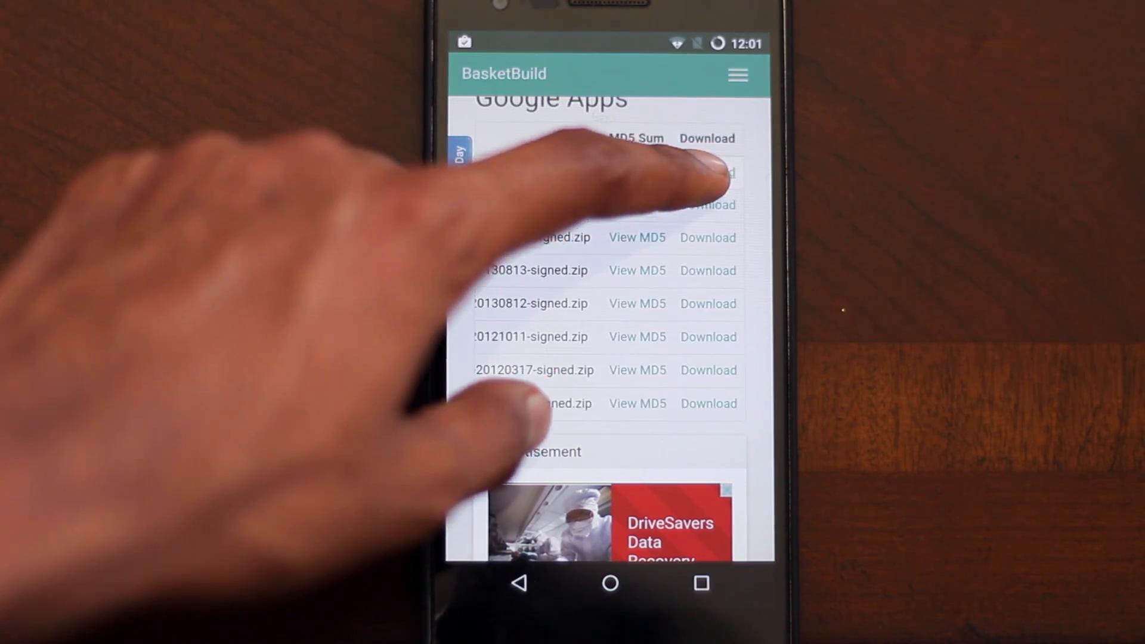
- Follow the Download link in the Android 5.0 row of the Google Apps table
{"action": "left_click", "coordinate": [705, 173]}
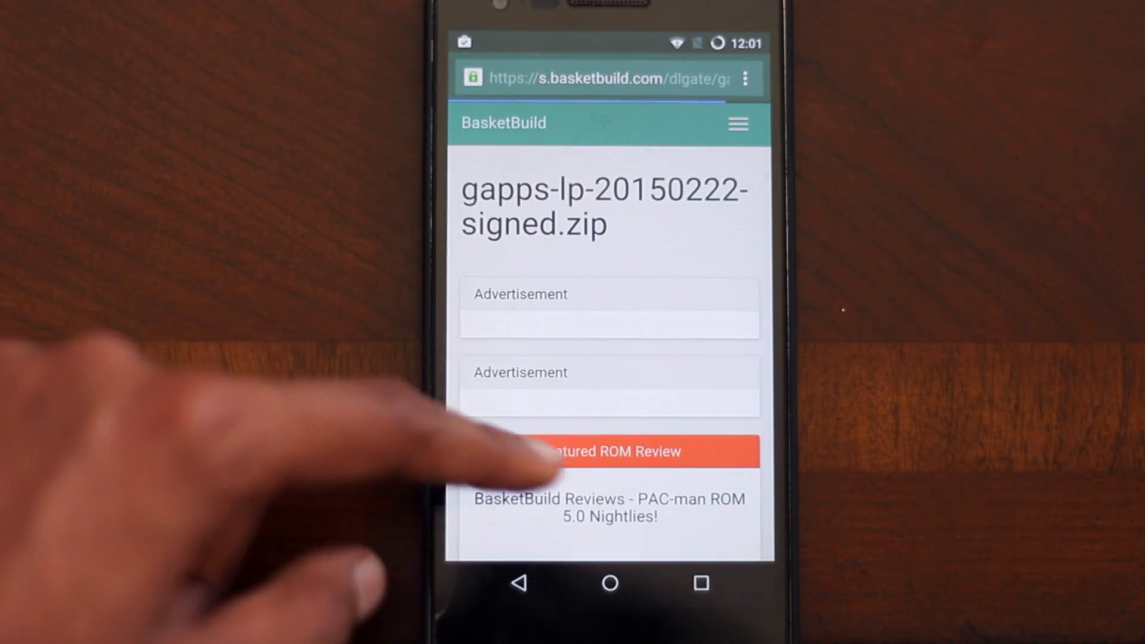
- Scroll the download page and start the gapps-lp-20150222-signed.zip download
{"action": "scroll", "scroll_direction": "down", "scroll_amount": 3}
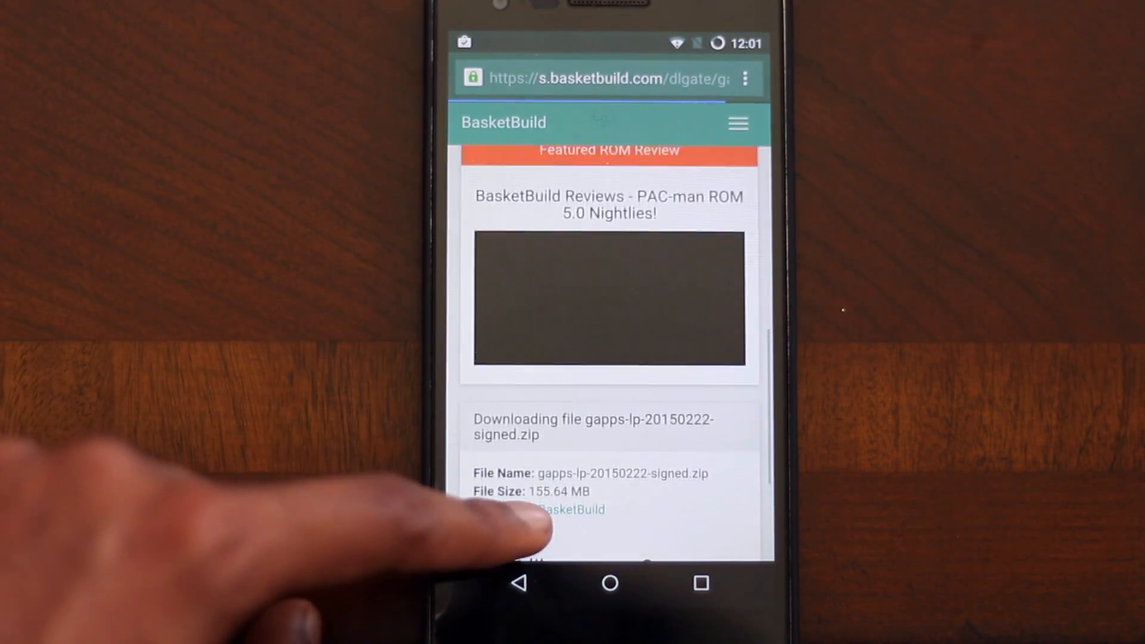
{"action": "scroll", "scroll_direction": "up", "scroll_amount": 3}
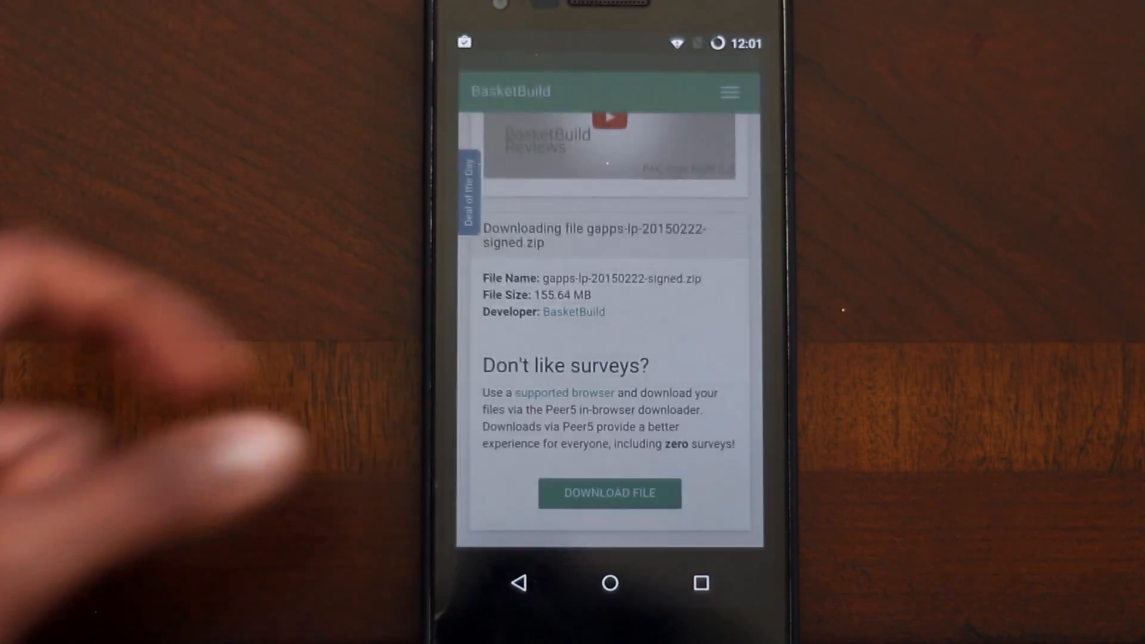
{"action": "left_click", "coordinate": [609, 493]}
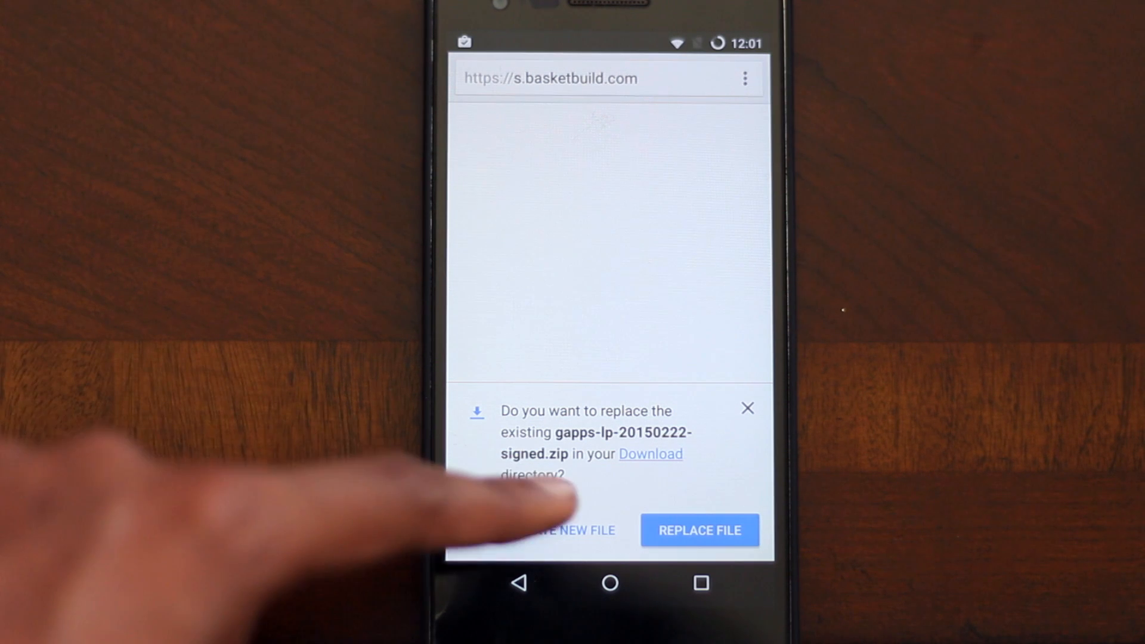